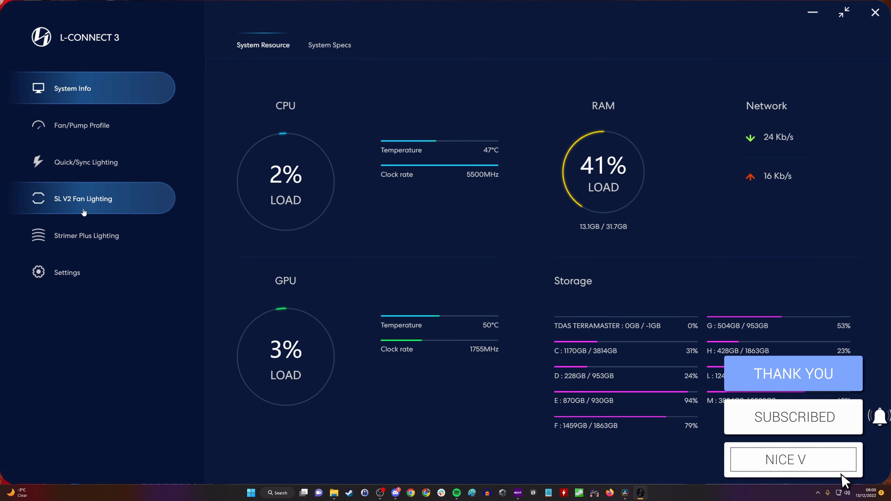
- Show firmware versions in Settings > Update and run the check for the SL V2 and Strimer Plus controllers
{"action": "left_click", "coordinate": [67, 272]}
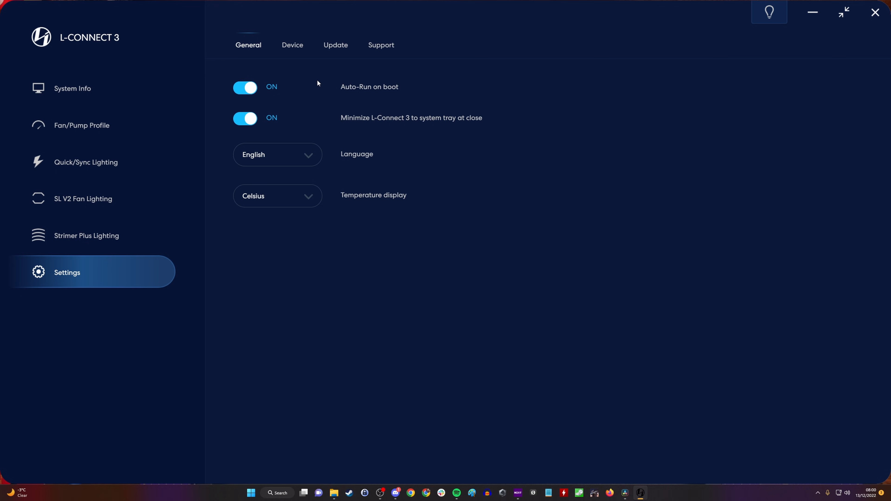
{"action": "left_click", "coordinate": [335, 45]}
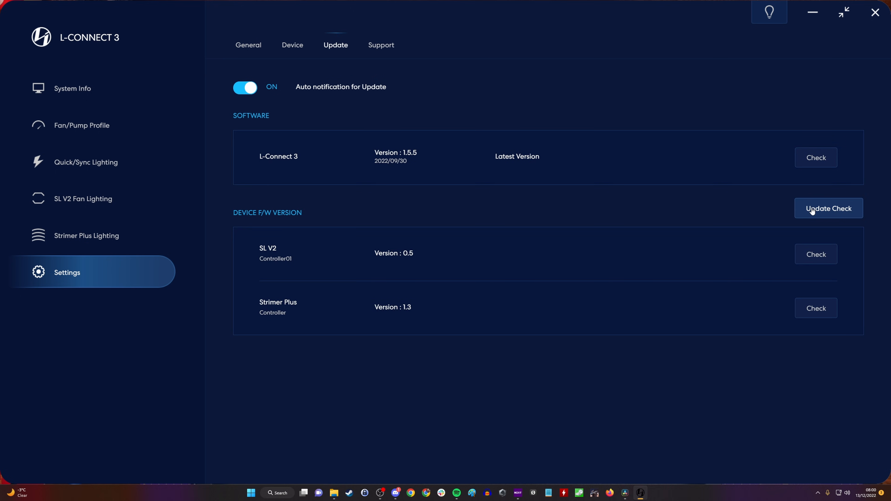
{"action": "mouse_move", "coordinate": [812, 260]}
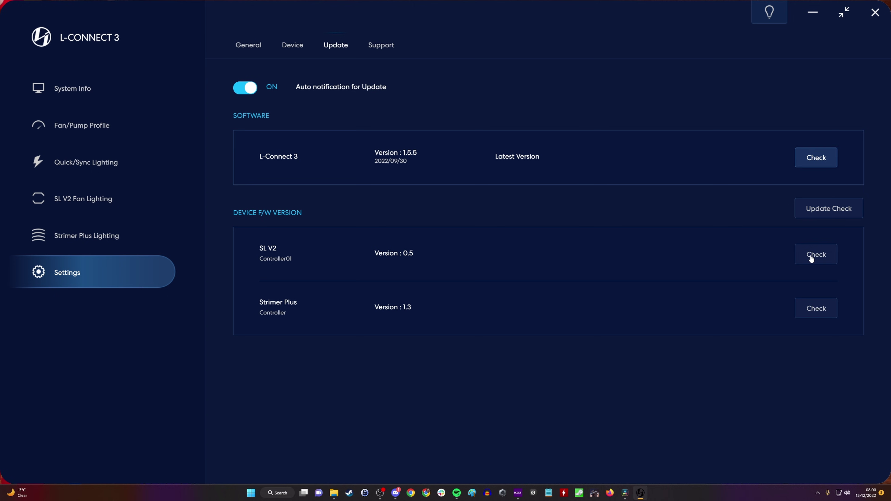
{"action": "mouse_move", "coordinate": [807, 309]}
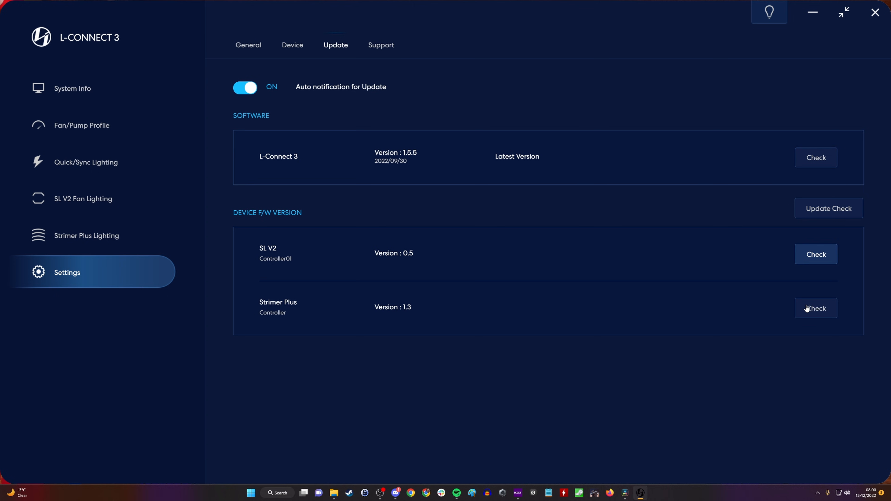
{"action": "mouse_move", "coordinate": [812, 245]}
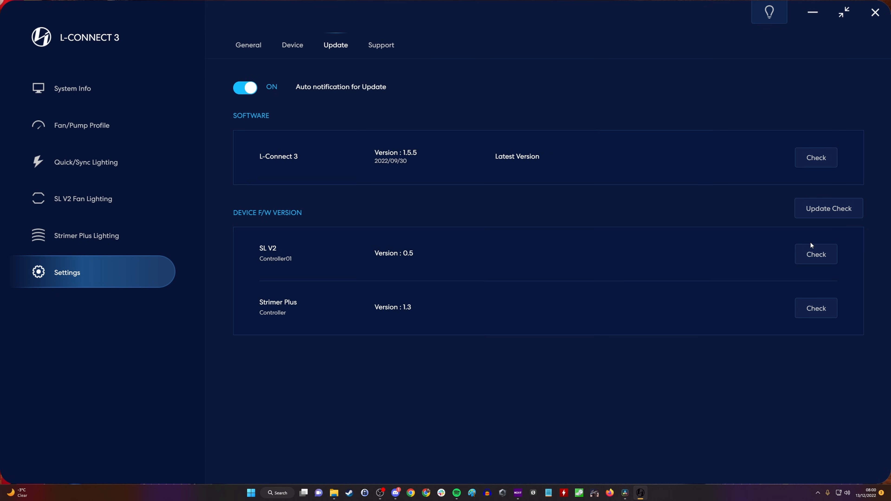
{"action": "left_click", "coordinate": [829, 208]}
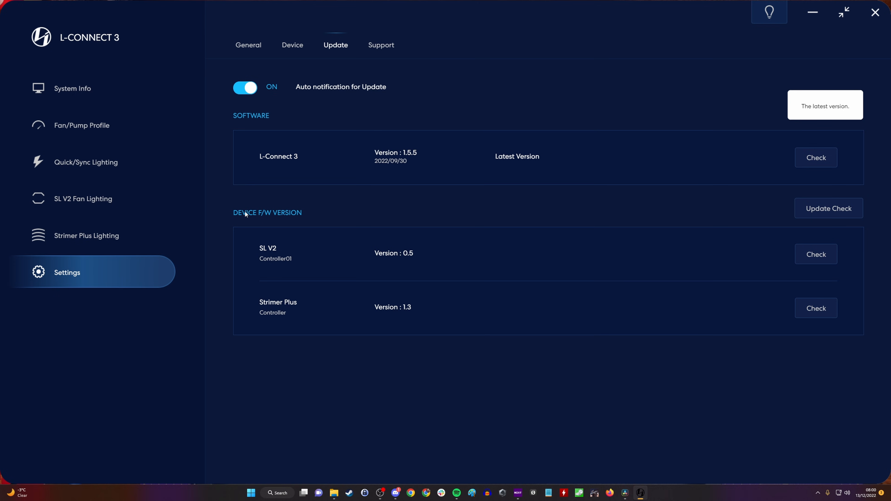
{"action": "mouse_move", "coordinate": [76, 212]}
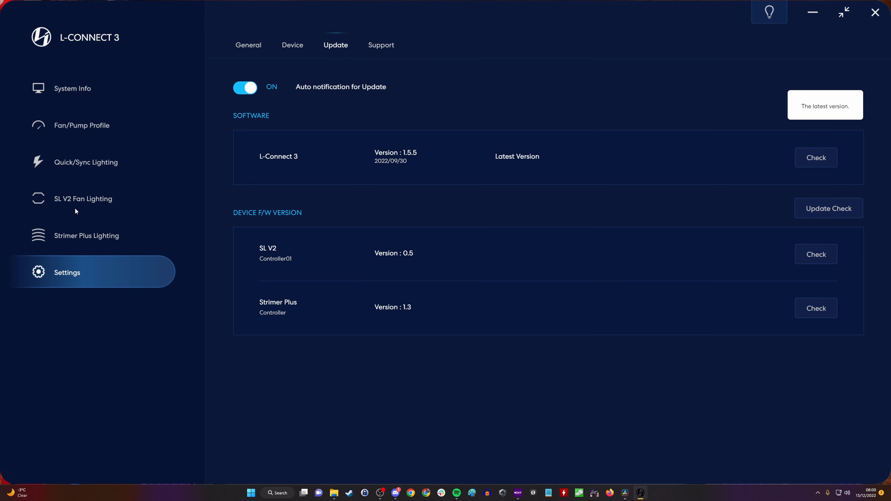
{"action": "mouse_move", "coordinate": [72, 209]}
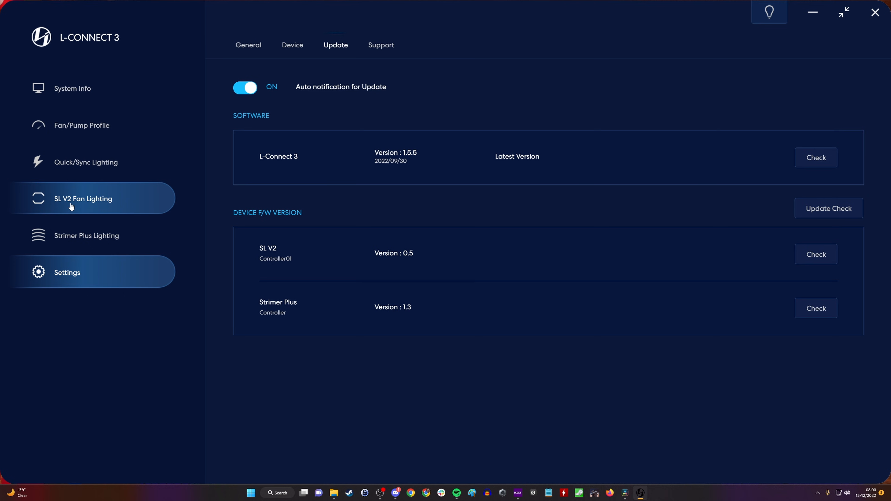
- Reach the Manual Update Firmware guide from the L-Connect 3 web page, dismissing the gift card popup
{"action": "left_click", "coordinate": [83, 199]}
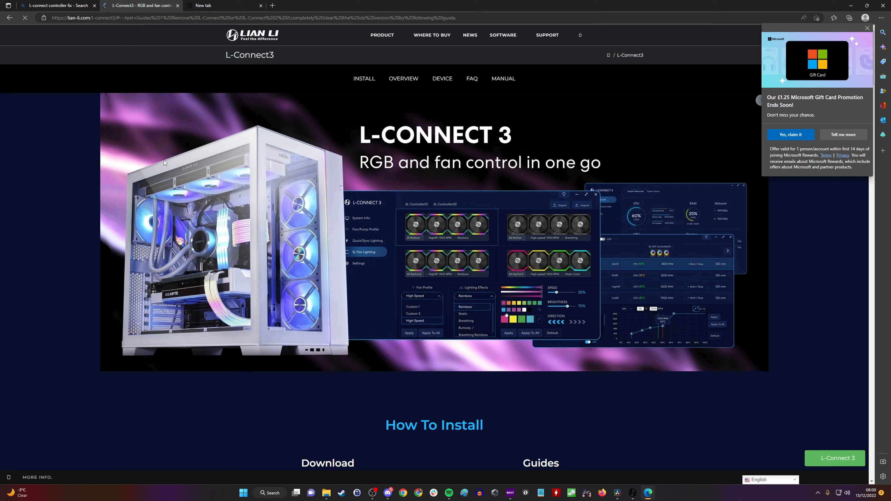
{"action": "scroll", "scroll_direction": "down", "scroll_amount": 3}
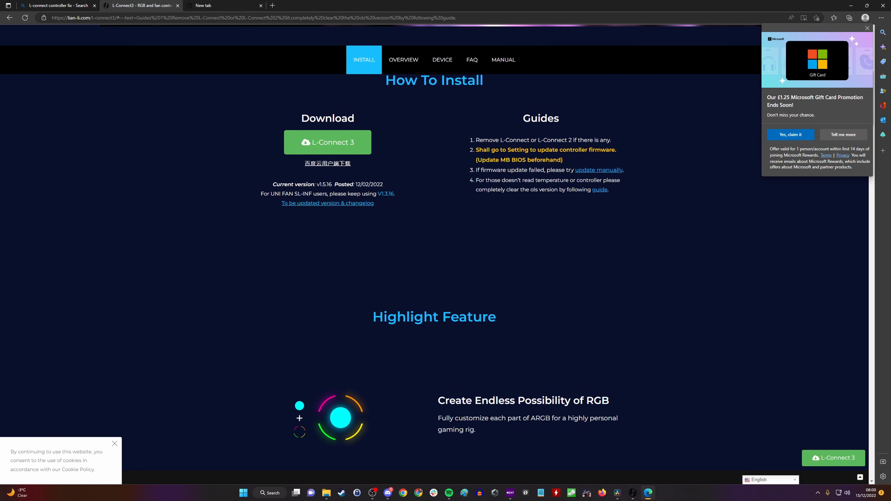
{"action": "mouse_move", "coordinate": [590, 172]}
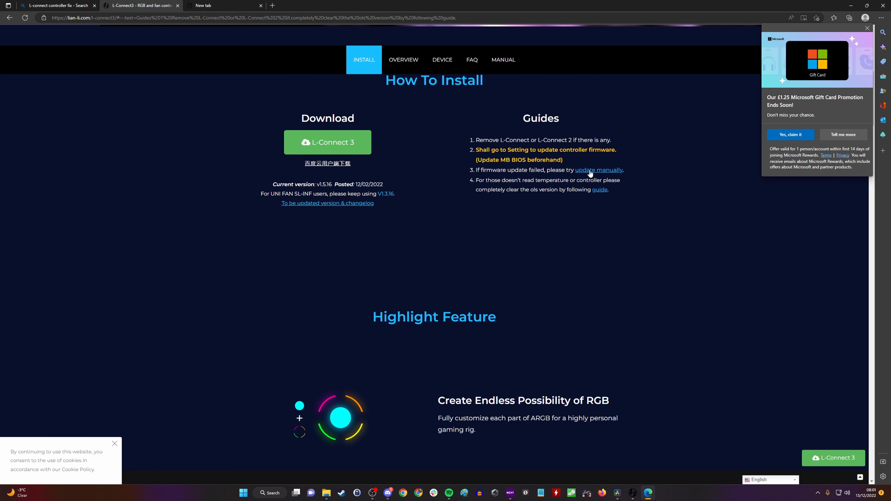
{"action": "left_click", "coordinate": [599, 170]}
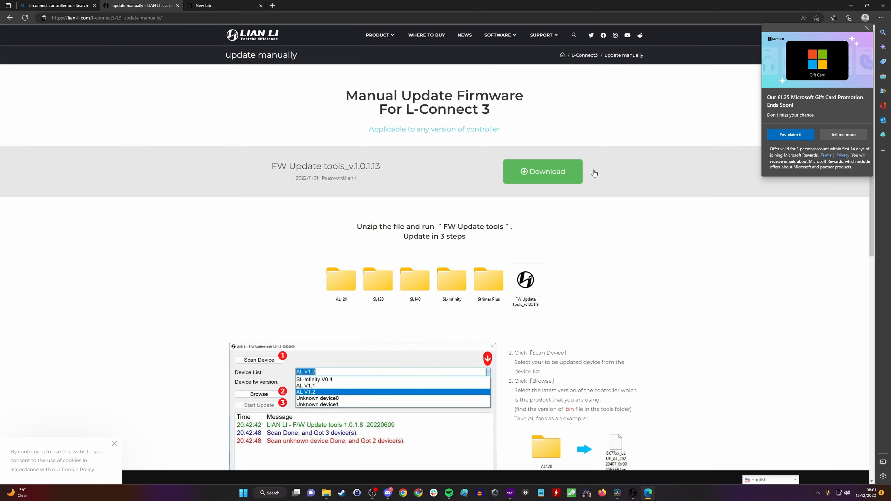
{"action": "mouse_move", "coordinate": [465, 185]}
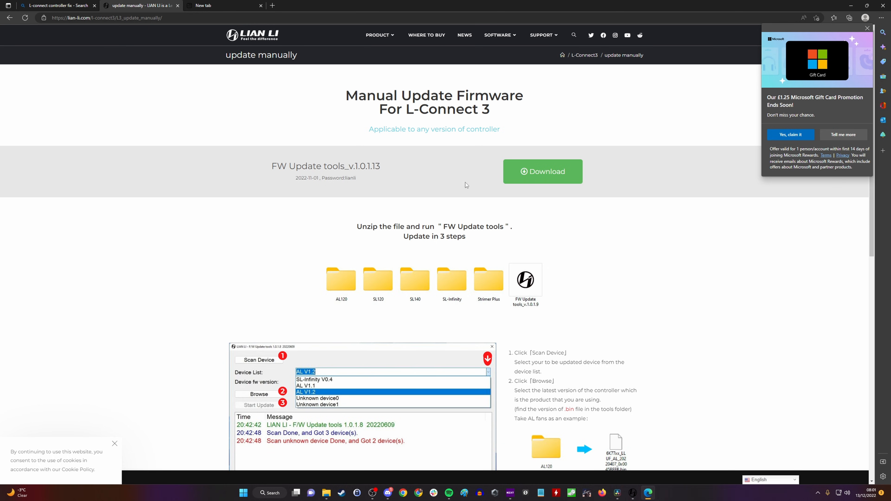
{"action": "left_click", "coordinate": [867, 27]}
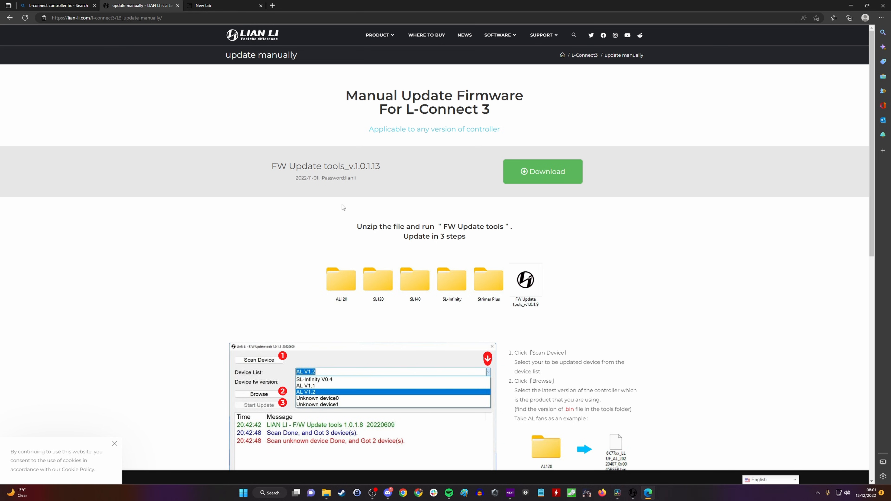
{"action": "mouse_move", "coordinate": [177, 224]}
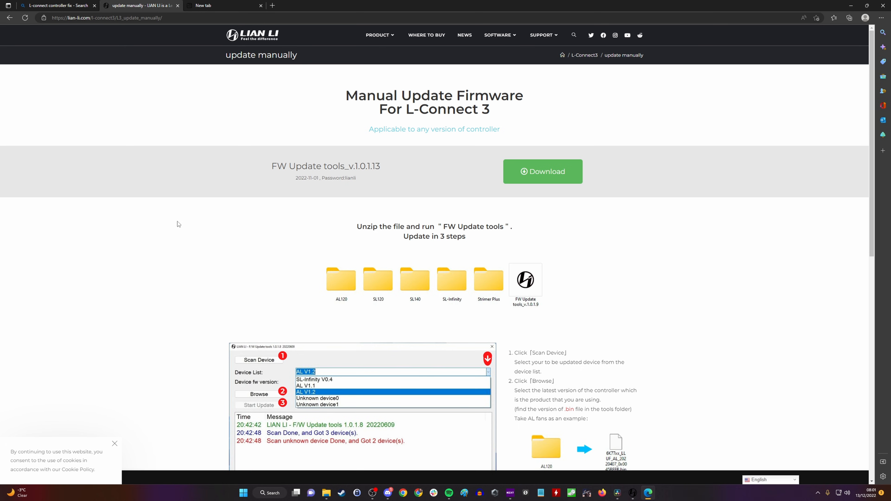
- Download the FW Update tools v1.0.1.13 package
{"action": "scroll", "scroll_direction": "down", "scroll_amount": 3}
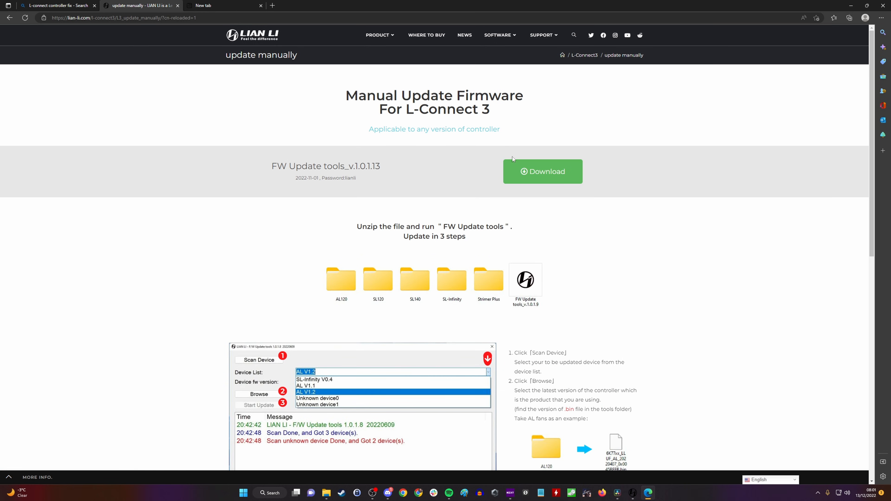
{"action": "mouse_move", "coordinate": [531, 189]}
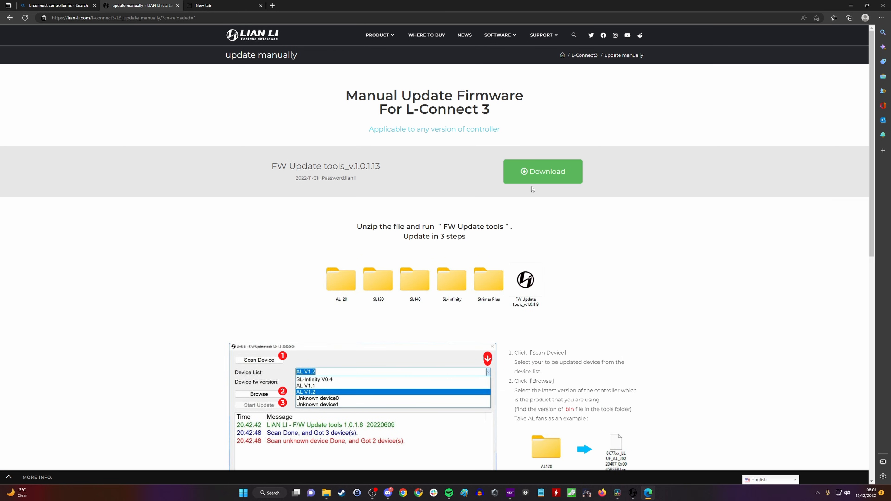
{"action": "left_click", "coordinate": [543, 172]}
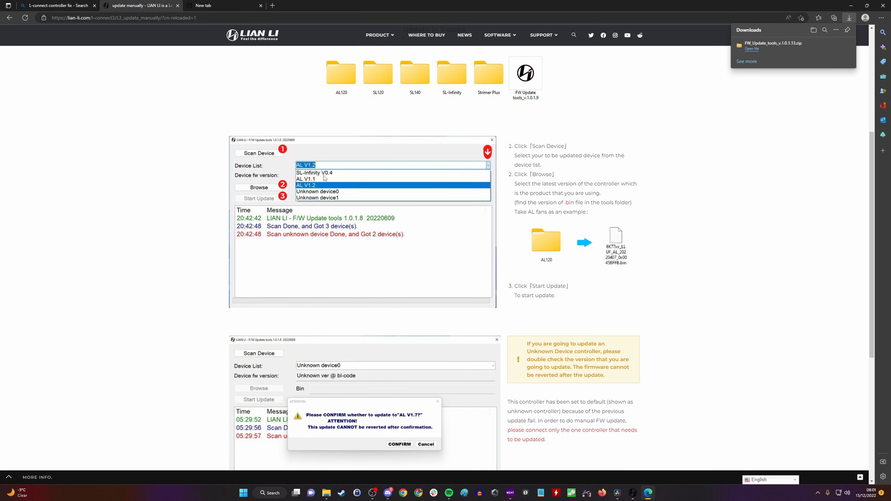
{"action": "mouse_move", "coordinate": [434, 229]}
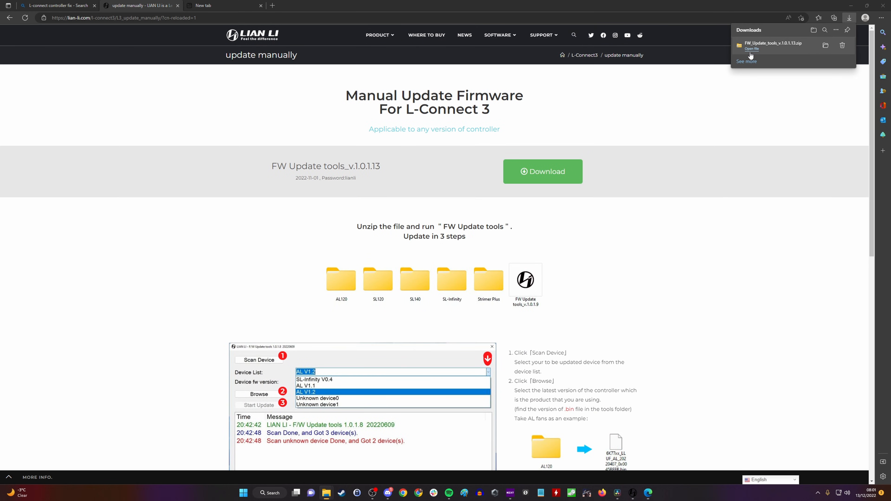
- Extract the downloaded FW Update tools archive into Downloads
{"action": "left_click", "coordinate": [751, 49]}
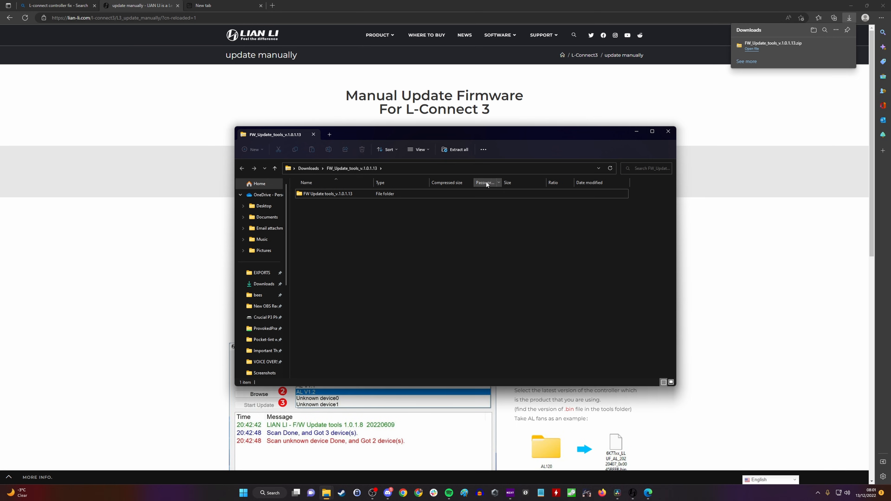
{"action": "left_click", "coordinate": [455, 149]}
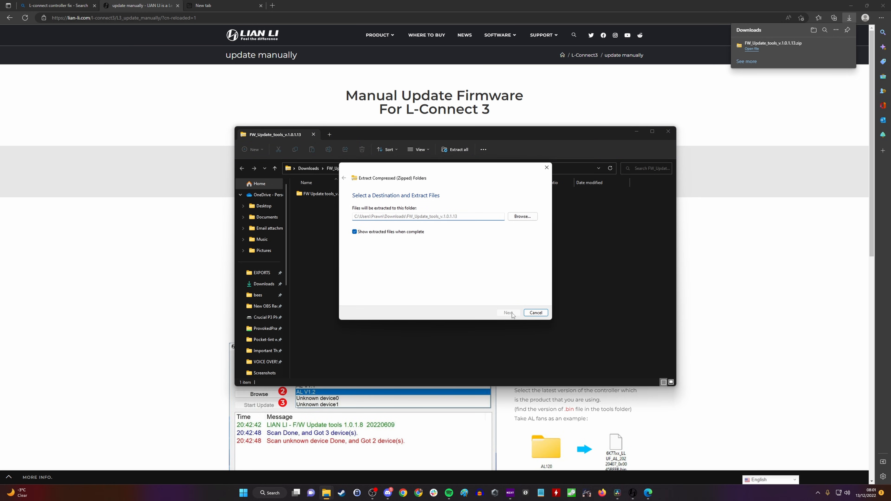
{"action": "left_click", "coordinate": [509, 313]}
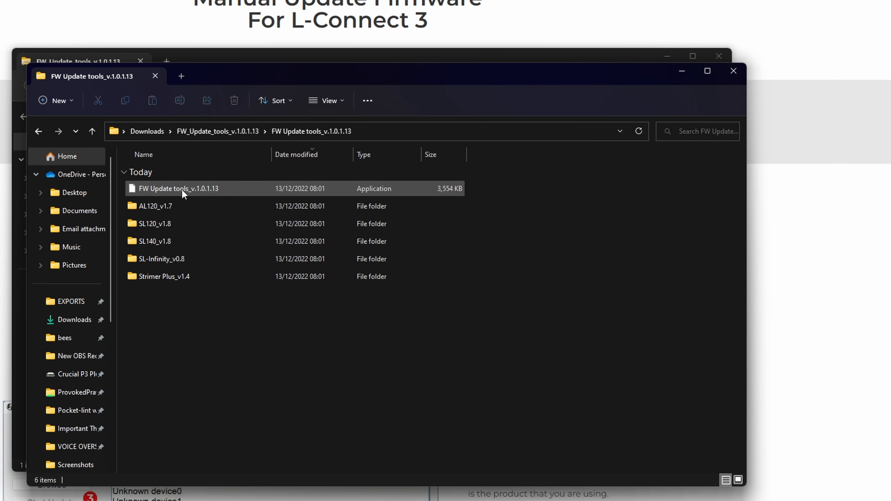
- Launch FW Update tools_v.1.0.1.13 from the extracted folder
{"action": "left_click", "coordinate": [162, 277]}
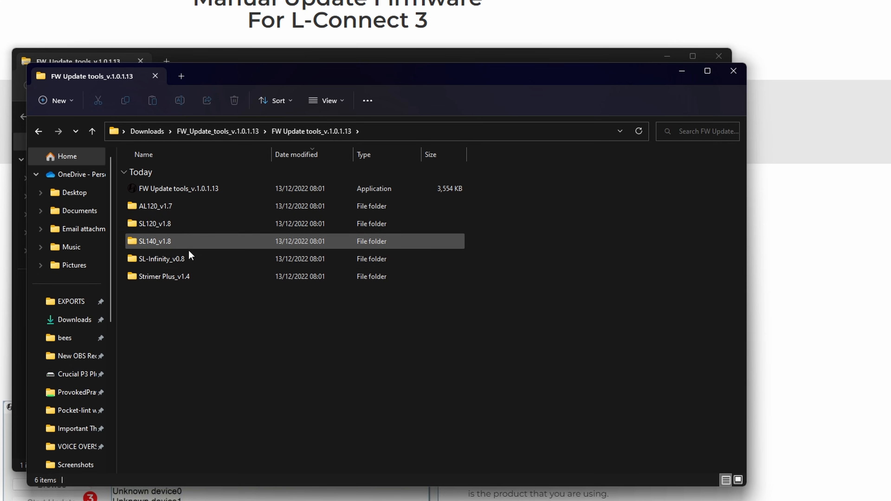
{"action": "mouse_move", "coordinate": [205, 207]}
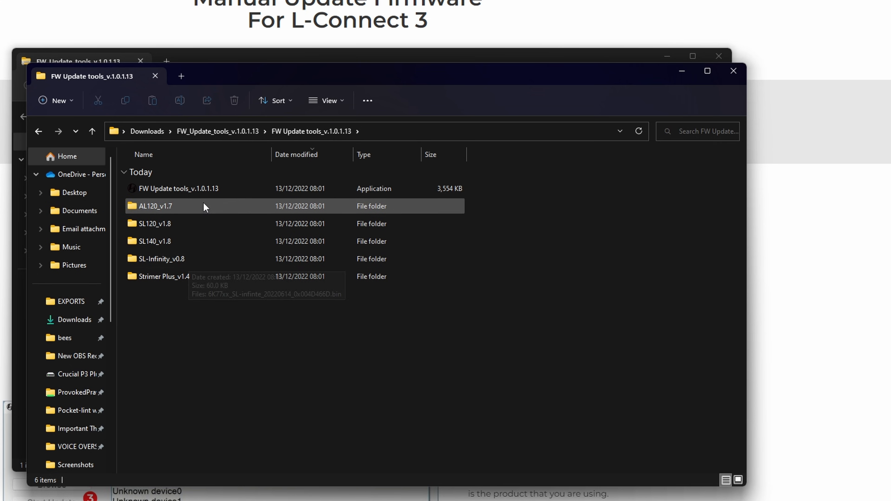
{"action": "double_click", "coordinate": [173, 188]}
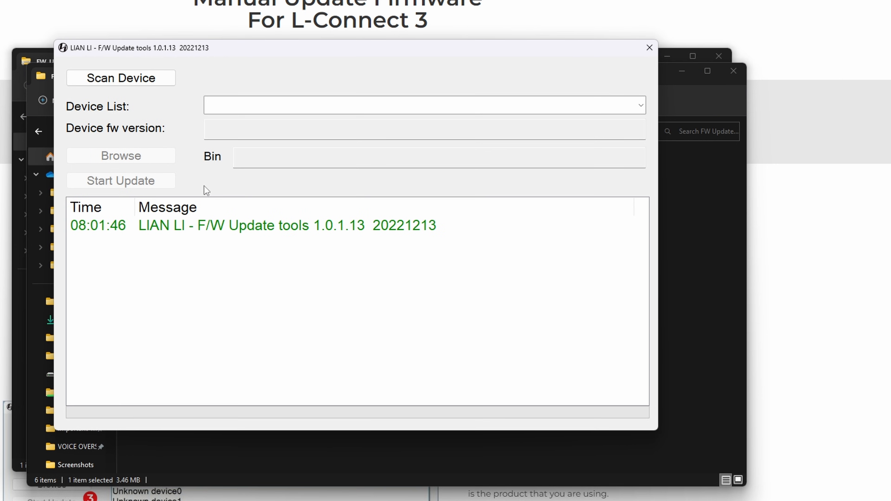
- Scan for connected controllers, finding UNI FAN-SL V2, and start choosing a firmware bin file
{"action": "left_click", "coordinate": [121, 78]}
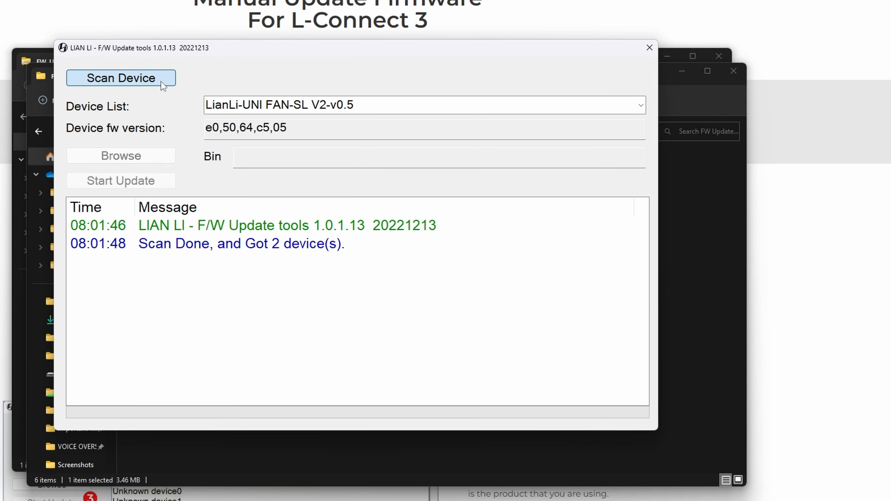
{"action": "mouse_move", "coordinate": [182, 122]}
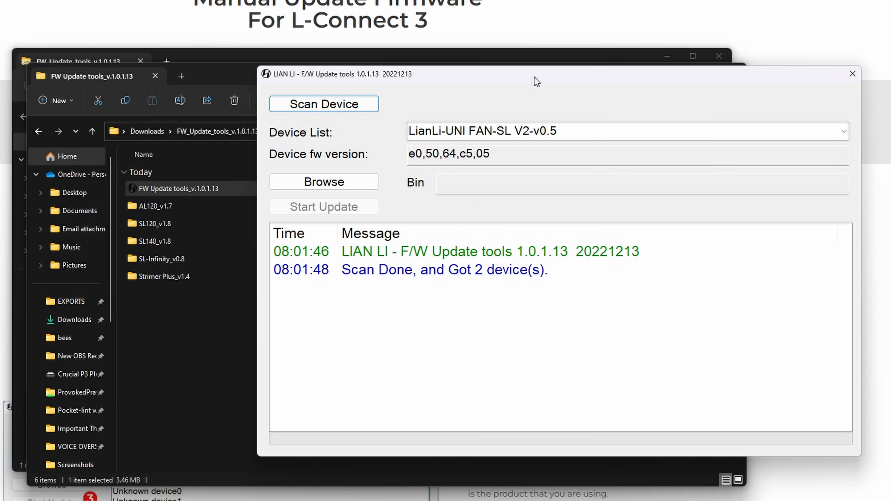
{"action": "mouse_move", "coordinate": [511, 217]}
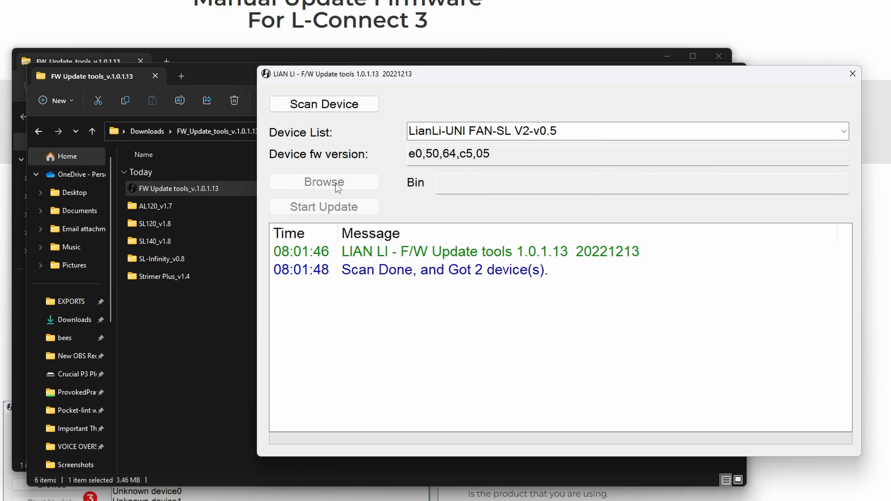
{"action": "left_click", "coordinate": [323, 182]}
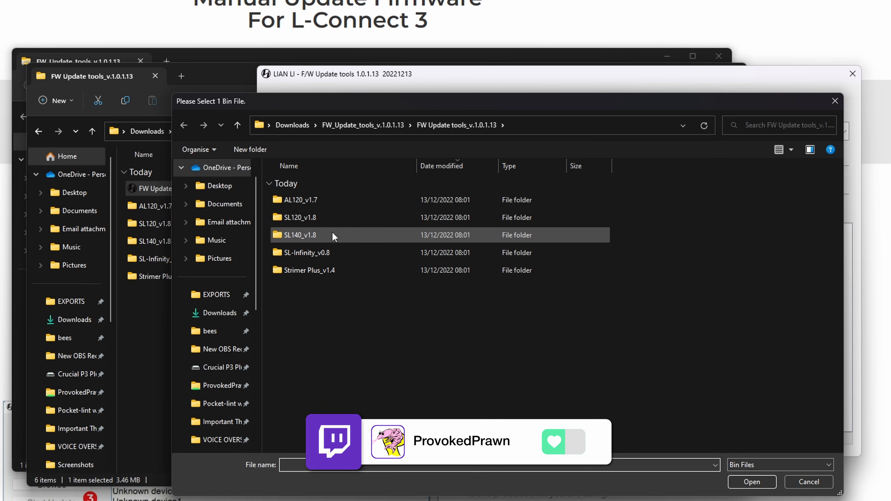
- Browse the SL140_v1.8 and SL120_v1.8 firmware folders, cancel without loading, and close the update tool
{"action": "double_click", "coordinate": [302, 235]}
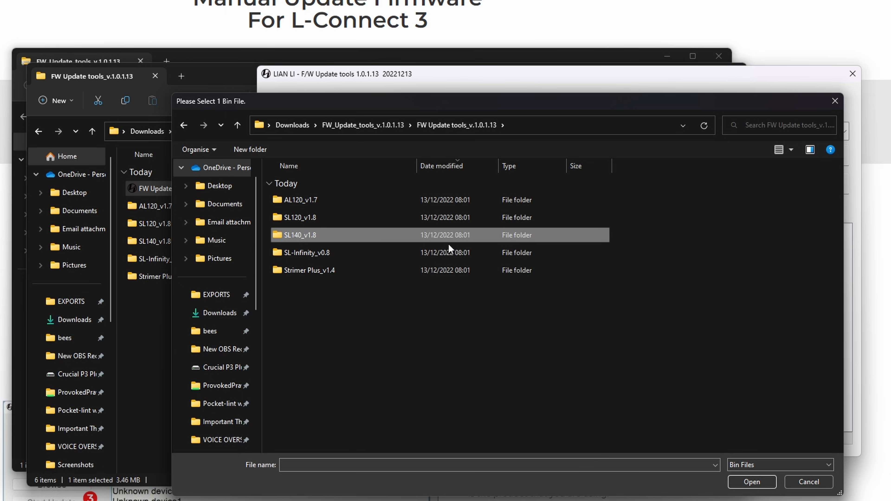
{"action": "mouse_move", "coordinate": [452, 267]}
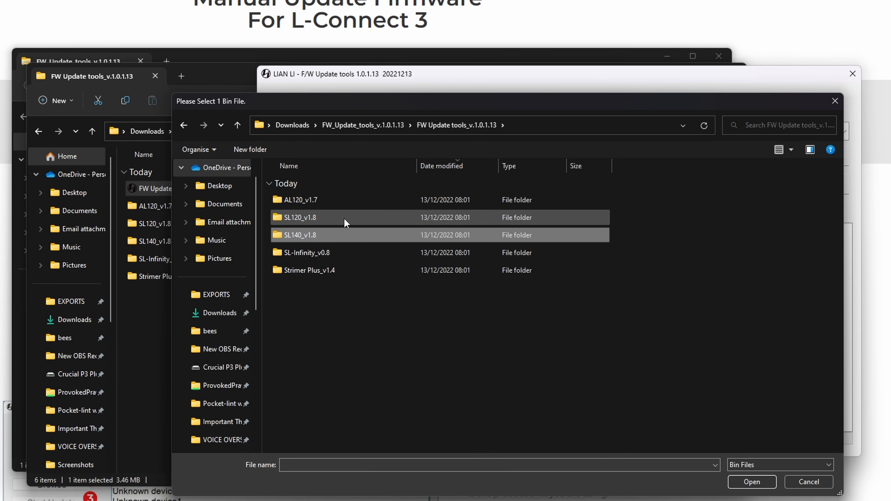
{"action": "double_click", "coordinate": [300, 217]}
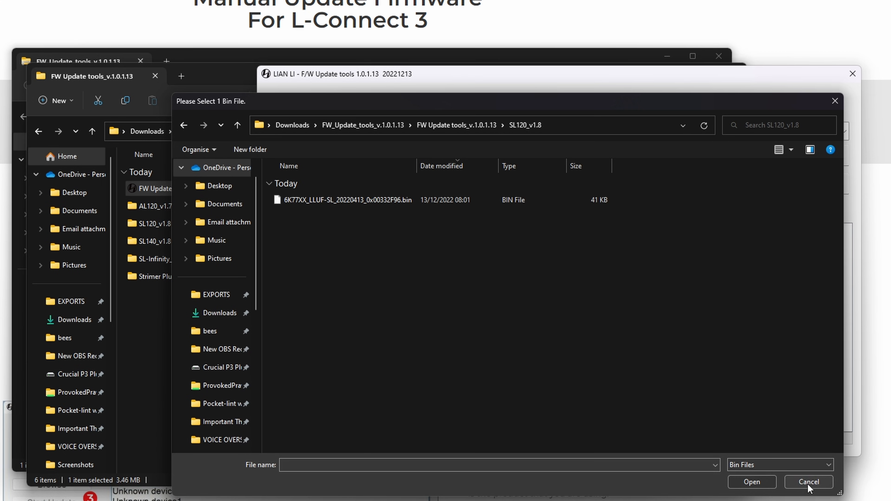
{"action": "left_click", "coordinate": [808, 481]}
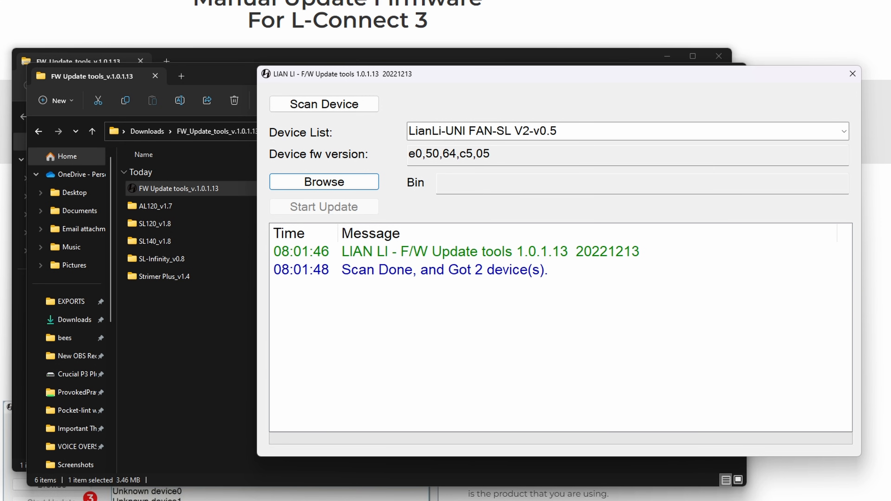
{"action": "left_click", "coordinate": [853, 72]}
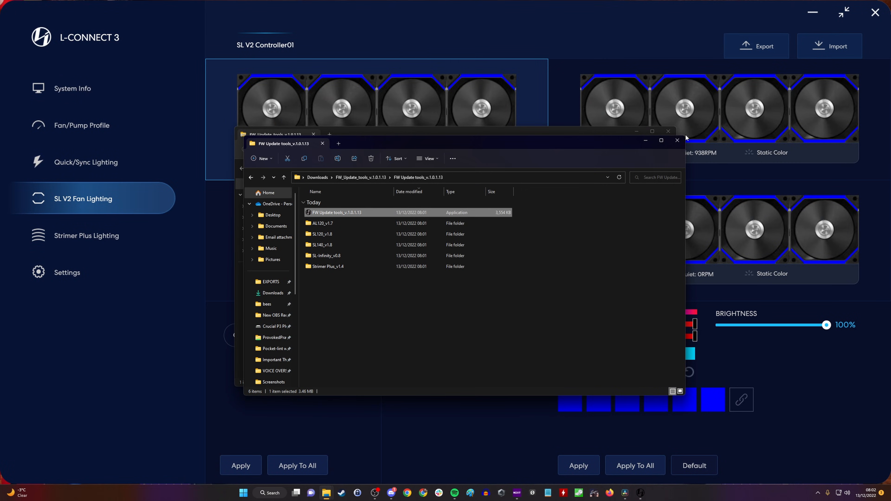
- On Quick/Sync Lighting, toggle MB Lighting Sync on and back off, leaving it off
{"action": "left_click", "coordinate": [677, 140]}
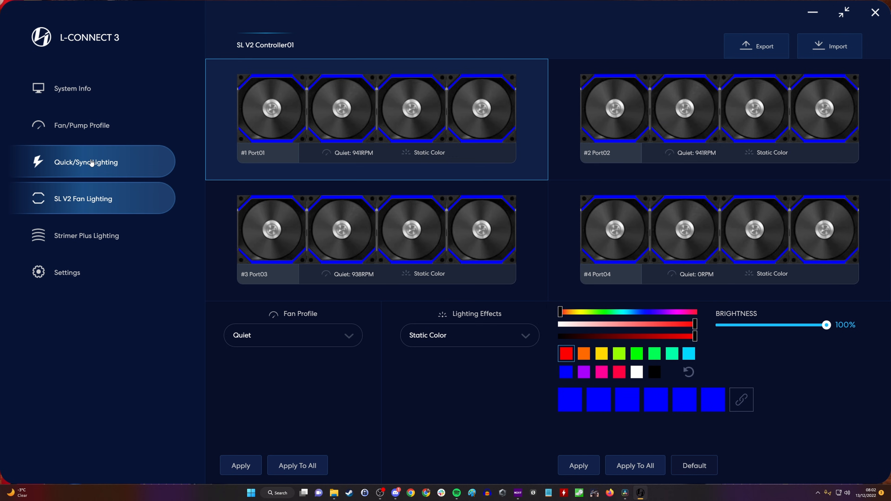
{"action": "left_click", "coordinate": [90, 163]}
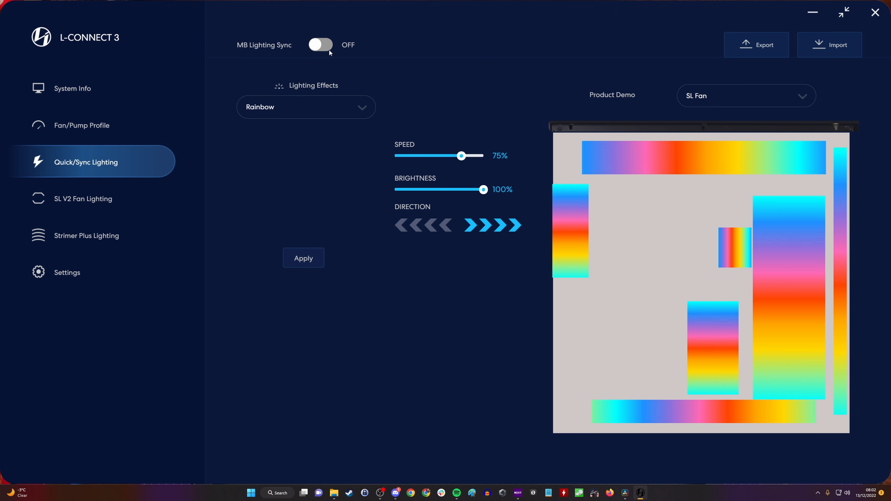
{"action": "left_click", "coordinate": [320, 45]}
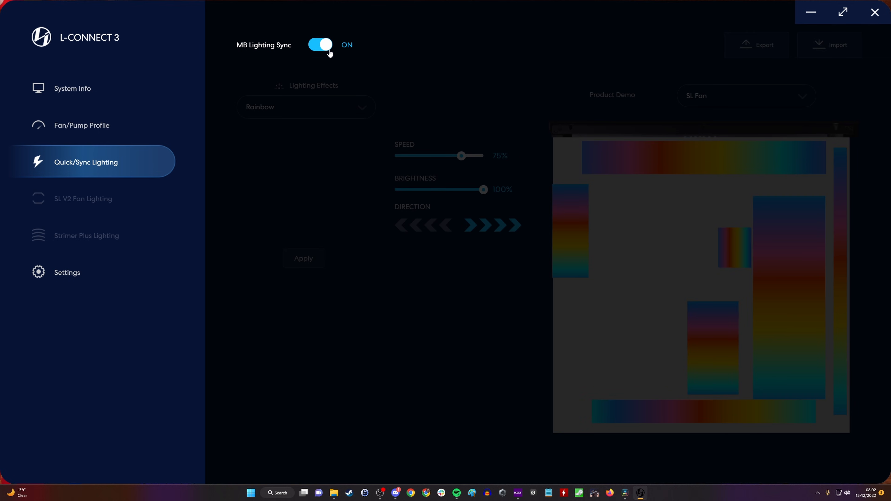
{"action": "left_click", "coordinate": [320, 45]}
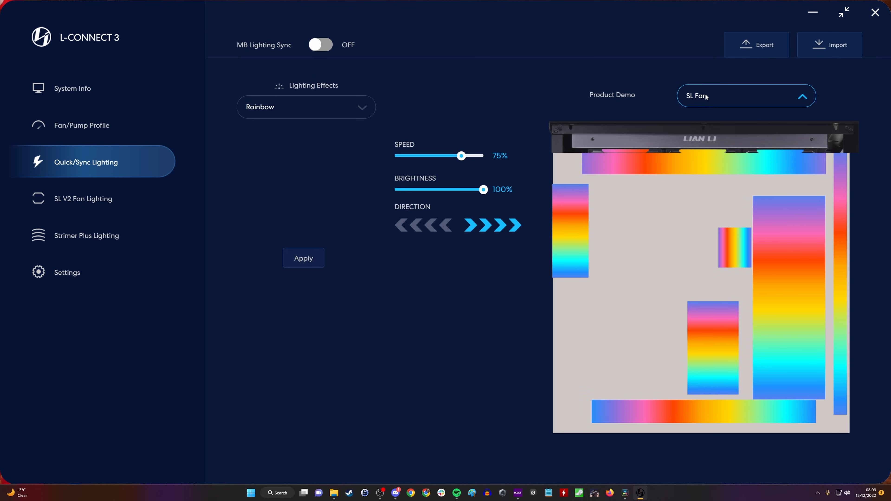
- Select the SL-Inf product demo to preview the Rainbow effect
{"action": "left_click", "coordinate": [746, 96]}
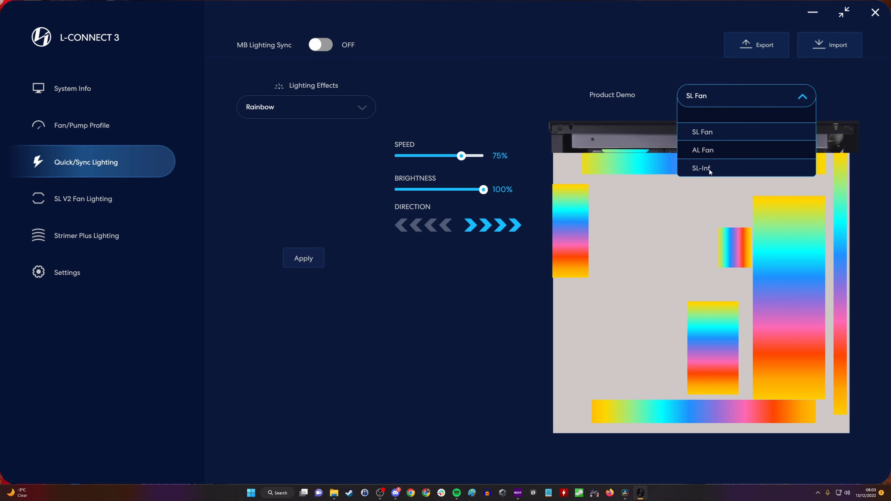
{"action": "left_click", "coordinate": [702, 167]}
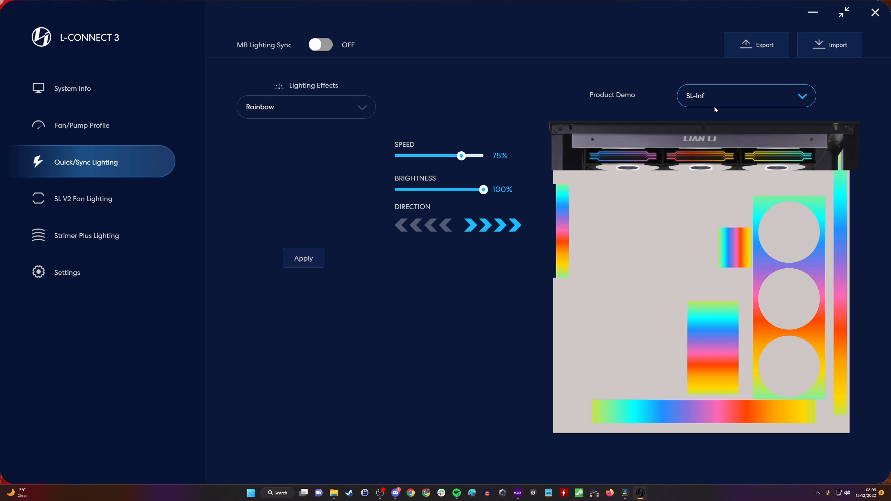
{"action": "left_click", "coordinate": [747, 96]}
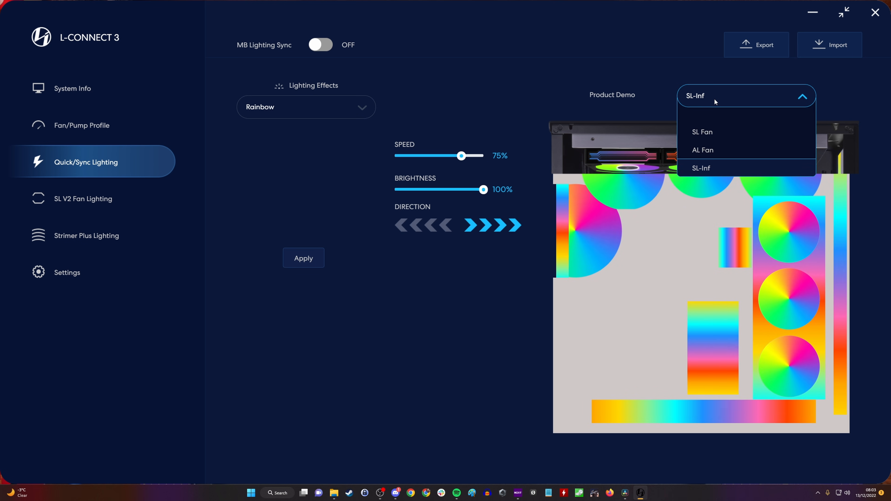